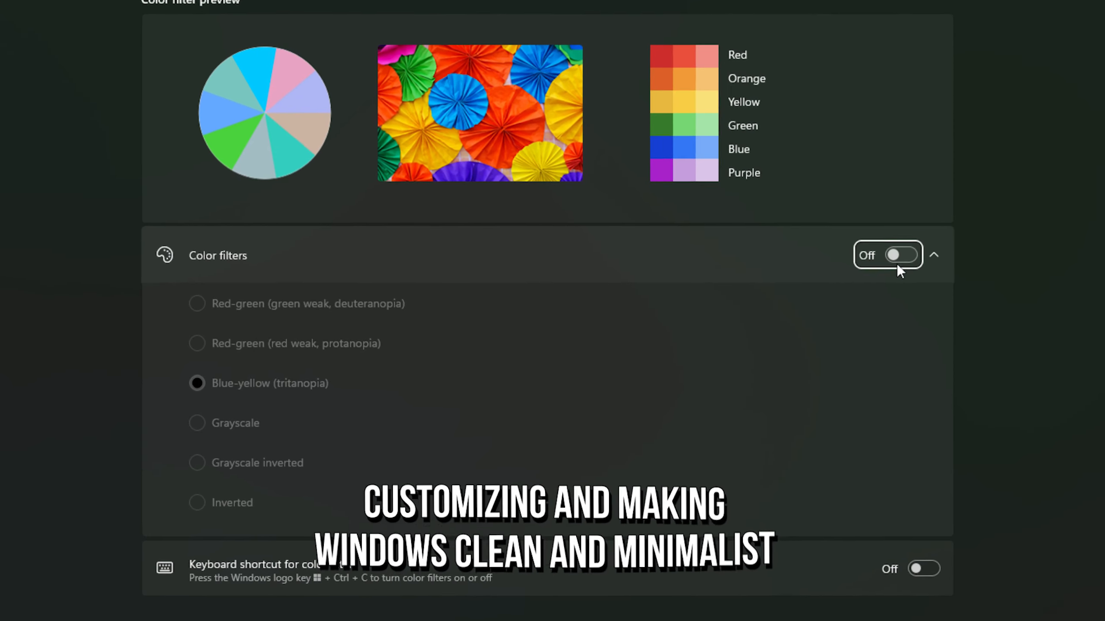
Step: Turn on the Blue-yellow (tritanopia) color filter, then go to the system About page
click(902, 255)
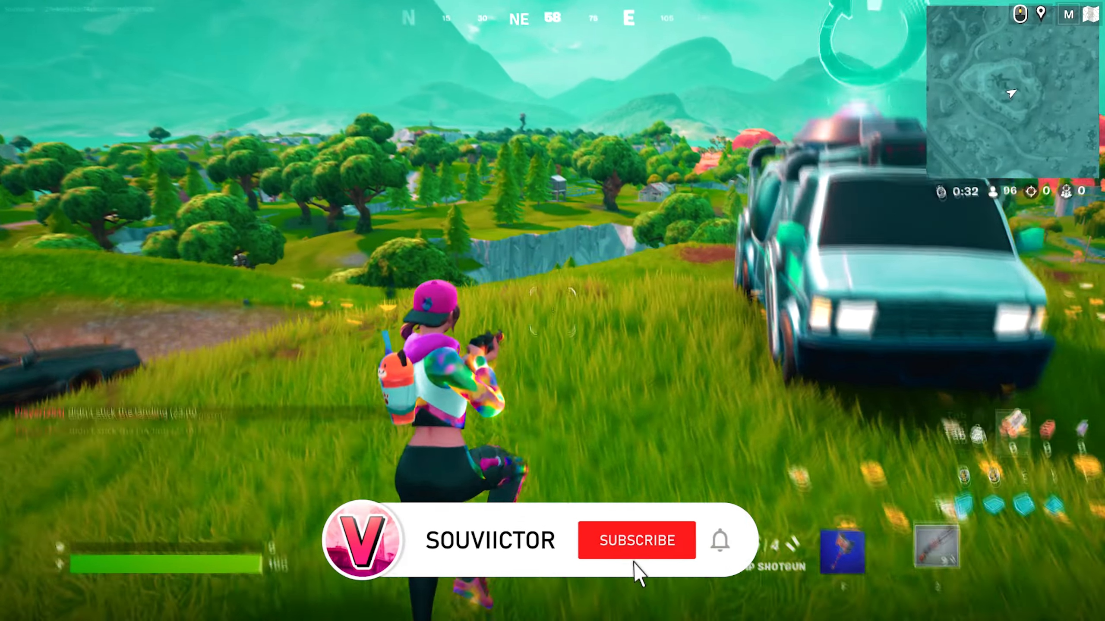
click(637, 541)
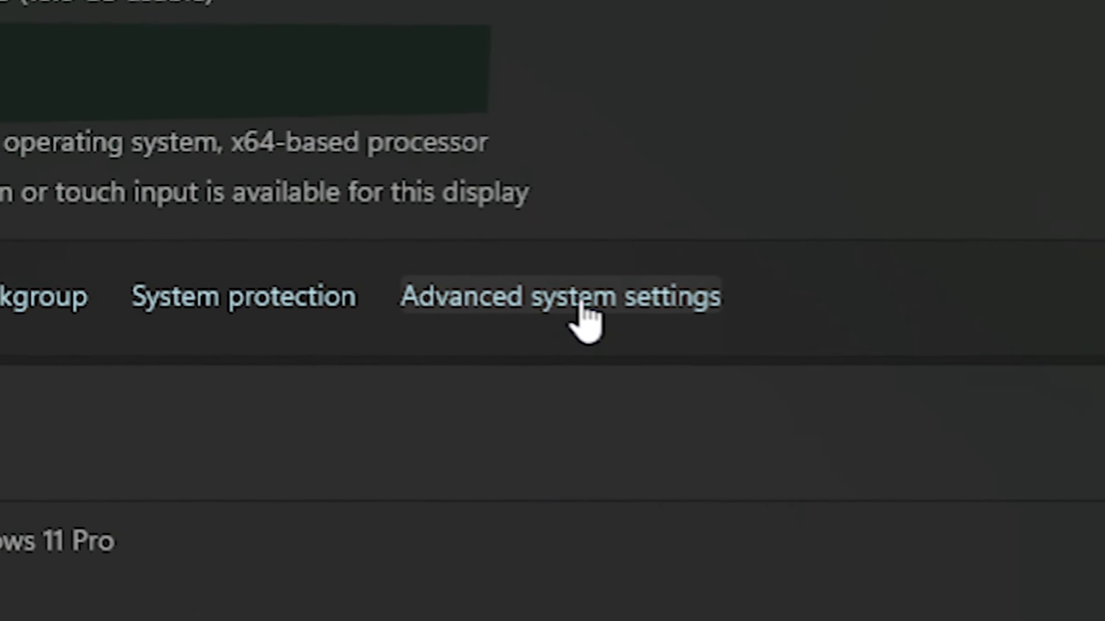
Step: Reach the Performance Options for visual effects via Advanced system settings
click(577, 304)
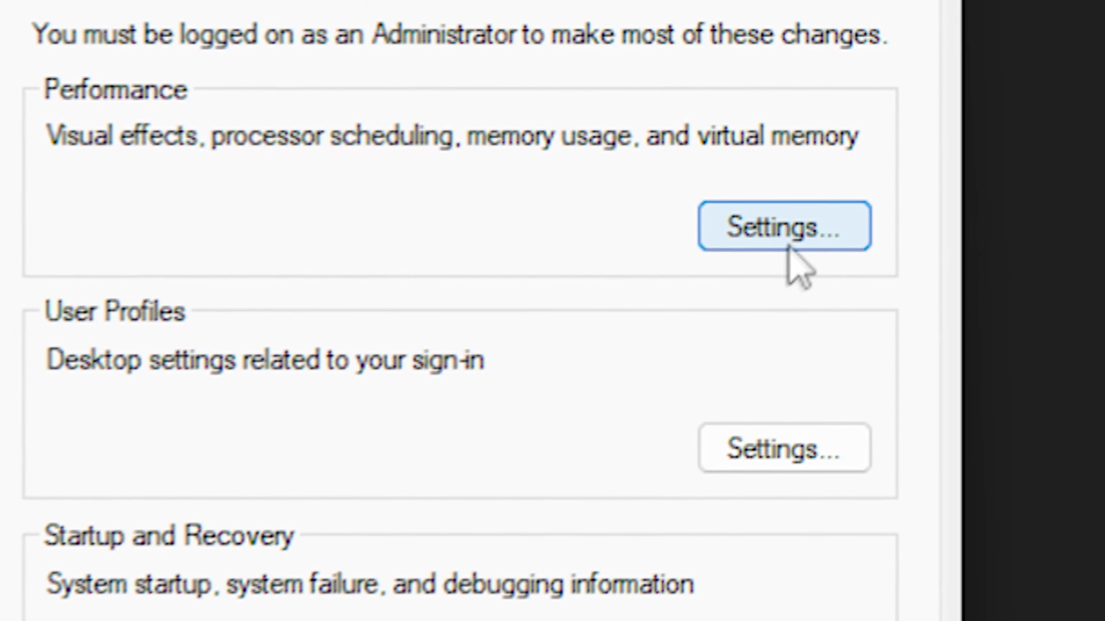
click(784, 226)
text(Themes)
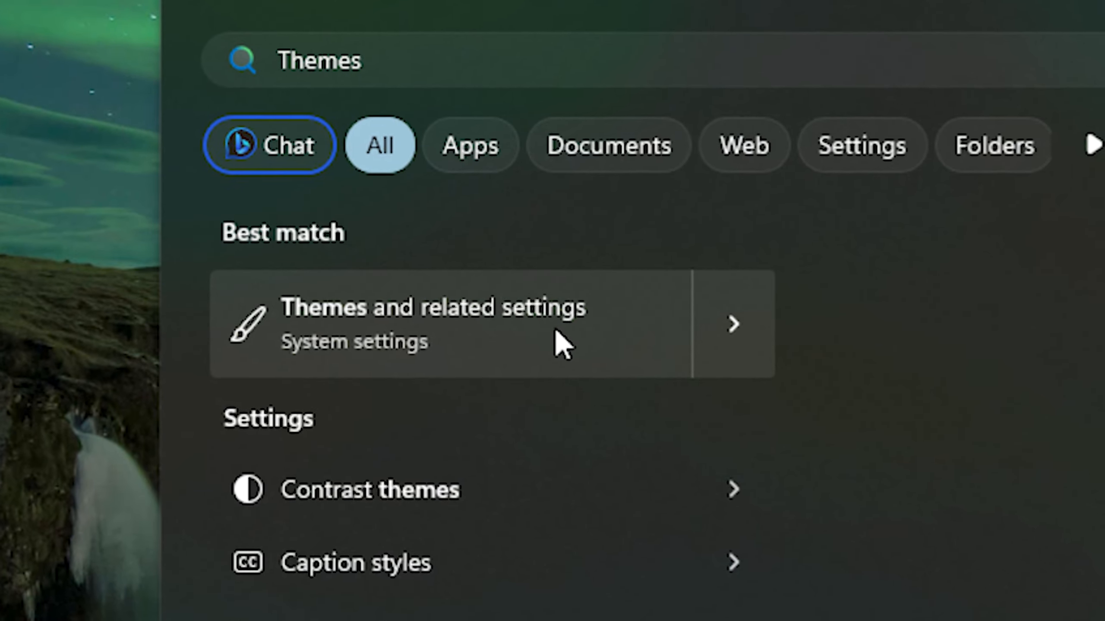
Step: Go to Themes and related settings from Start search
click(407, 331)
text(Color Settings)
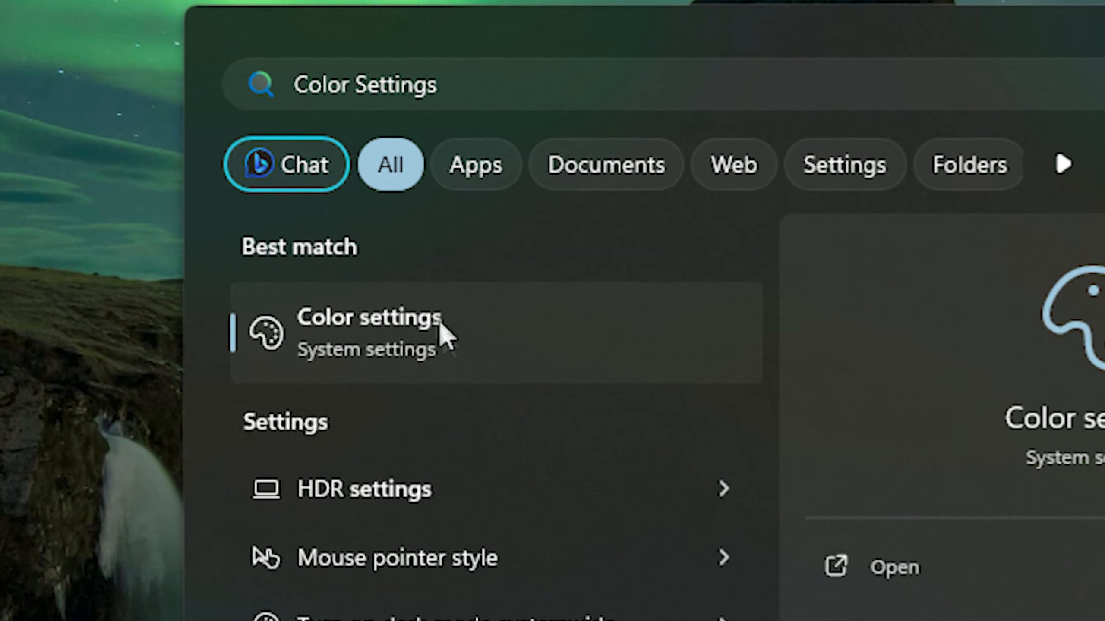
Step: Go to the Color settings page from Start search
click(368, 329)
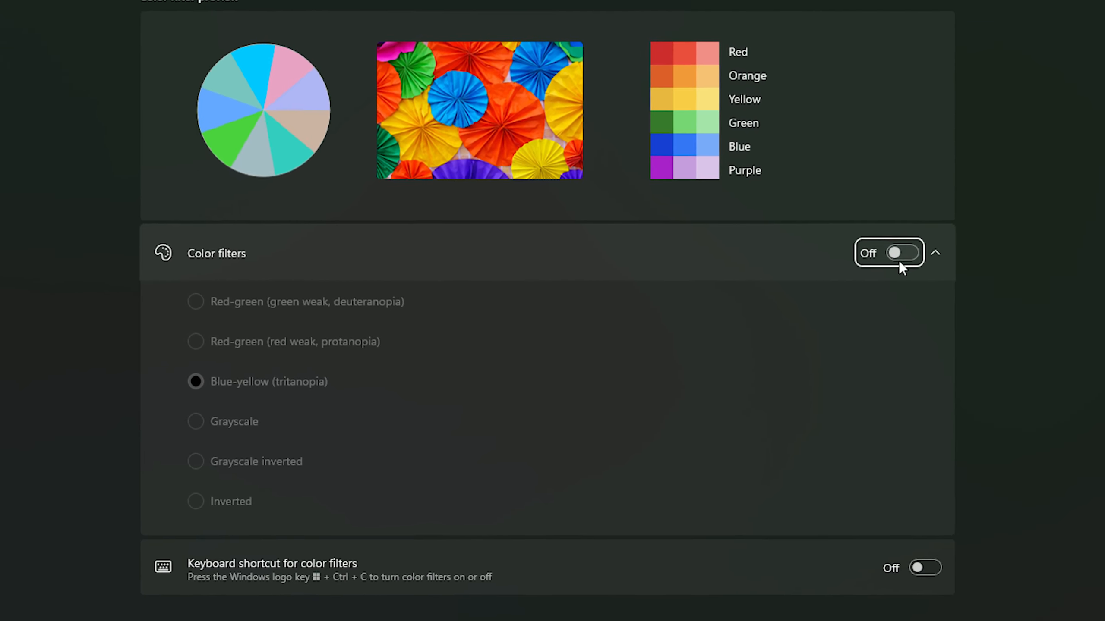
Step: Switch the Color filters toggle to On with Blue-yellow (tritanopia) selected
click(903, 253)
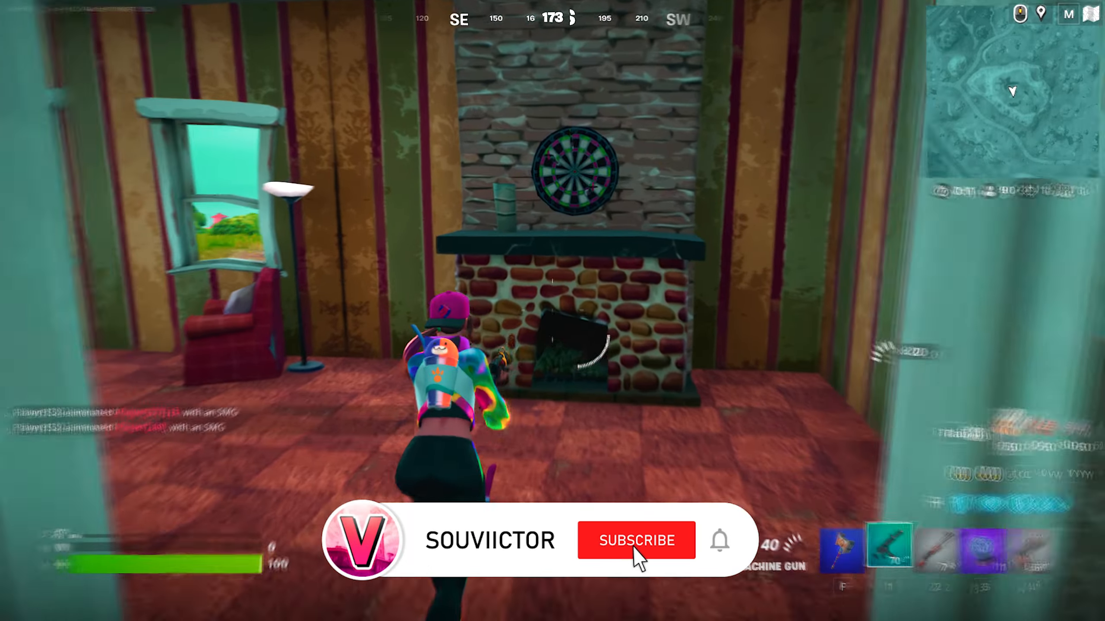
click(635, 540)
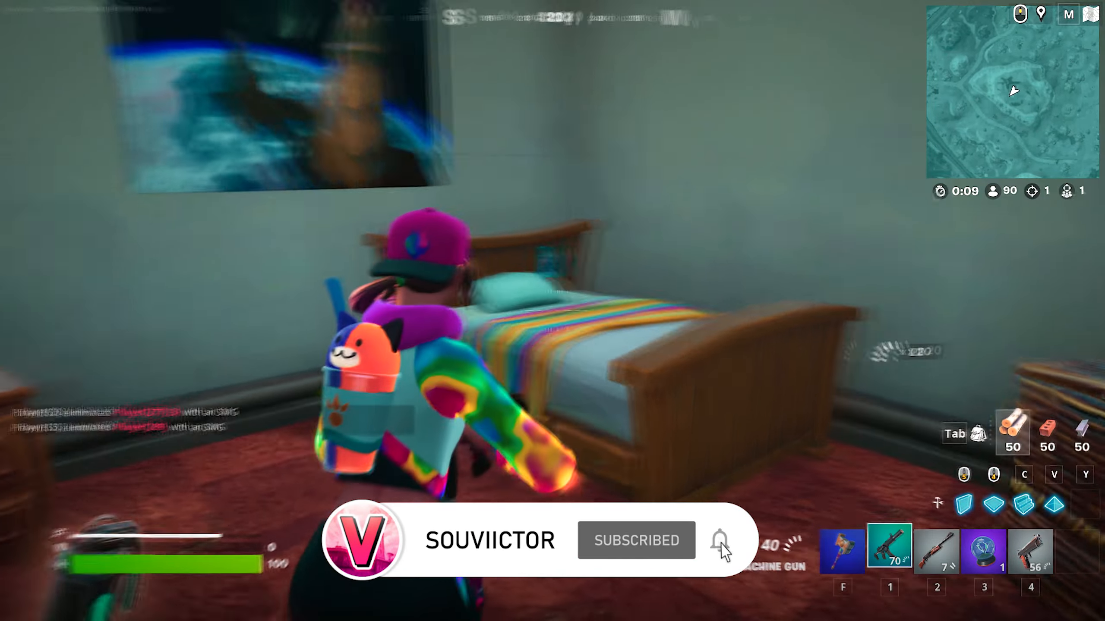